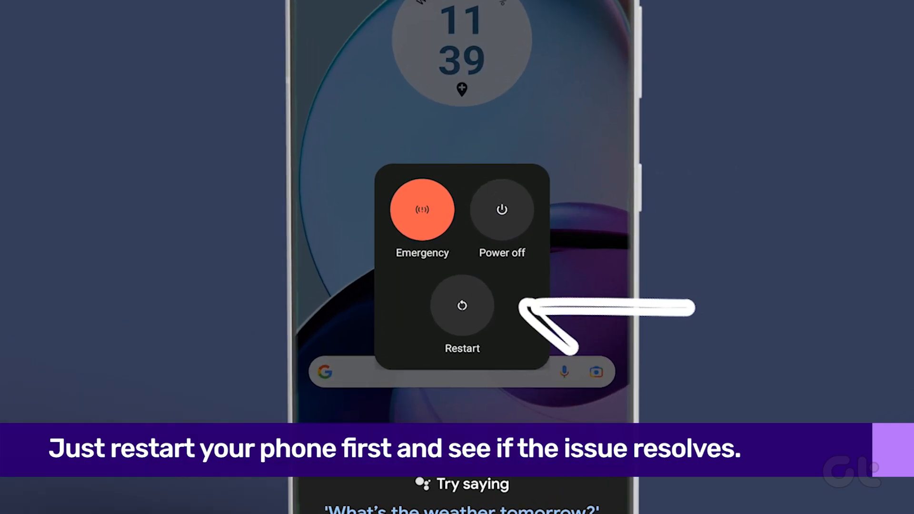
Step: Choose Restart from the power menu to reboot the phone
click(462, 305)
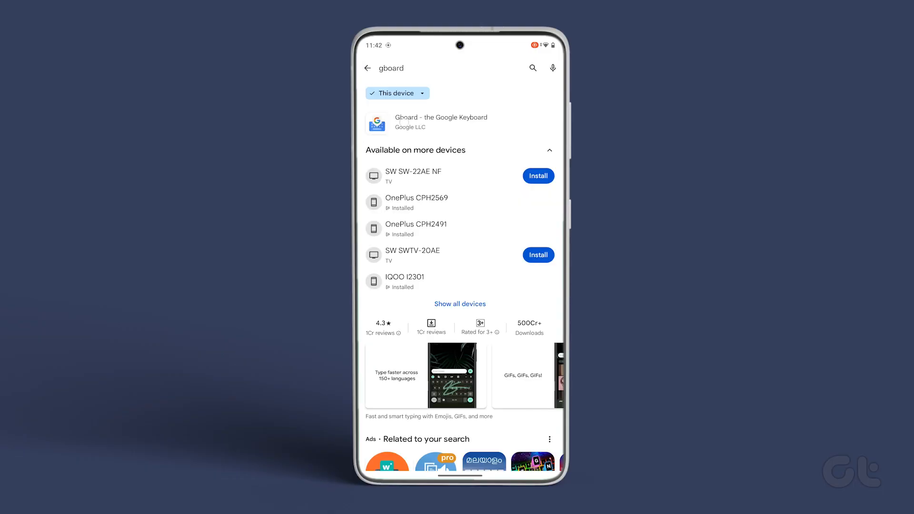
Step: Leave the Gboard beta programme from its Play Store listing and confirm
click(441, 122)
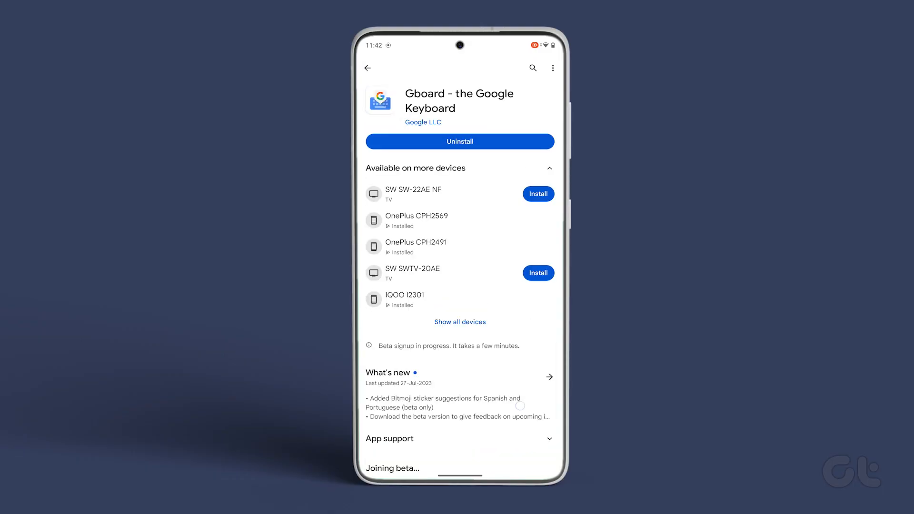
scroll(down, 3)
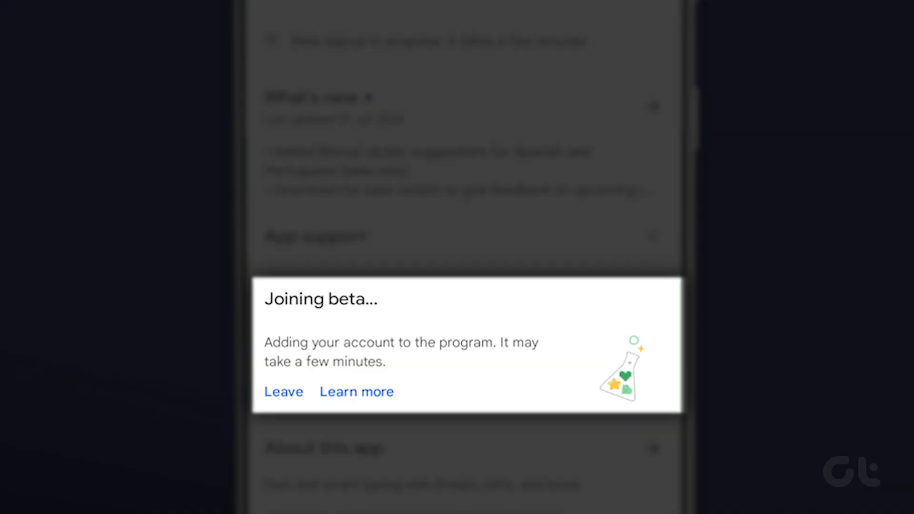
click(284, 391)
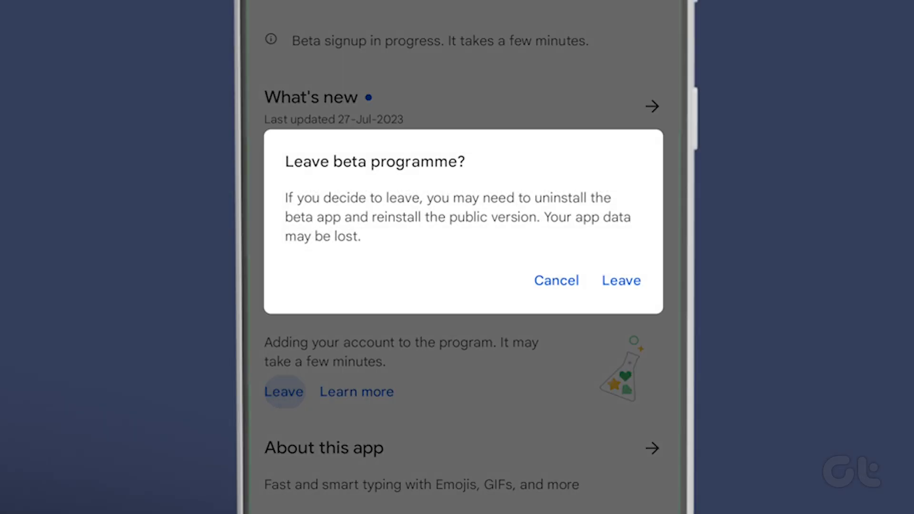
click(555, 280)
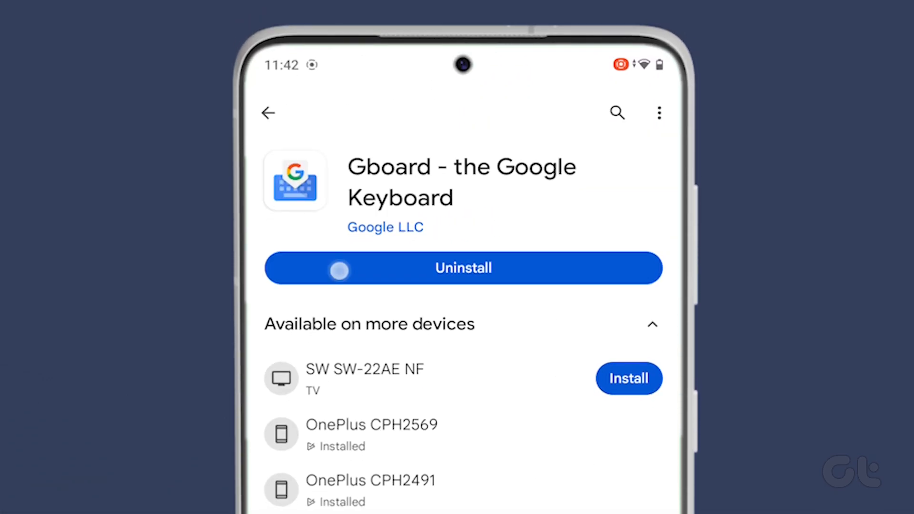
scroll(down, 3)
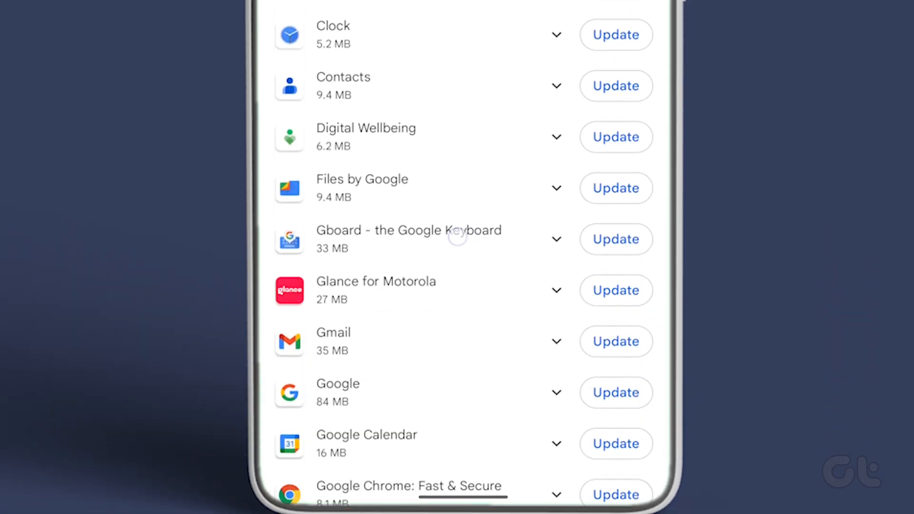
Step: Update Gboard - the Google Keyboard from the Updates available list
click(408, 239)
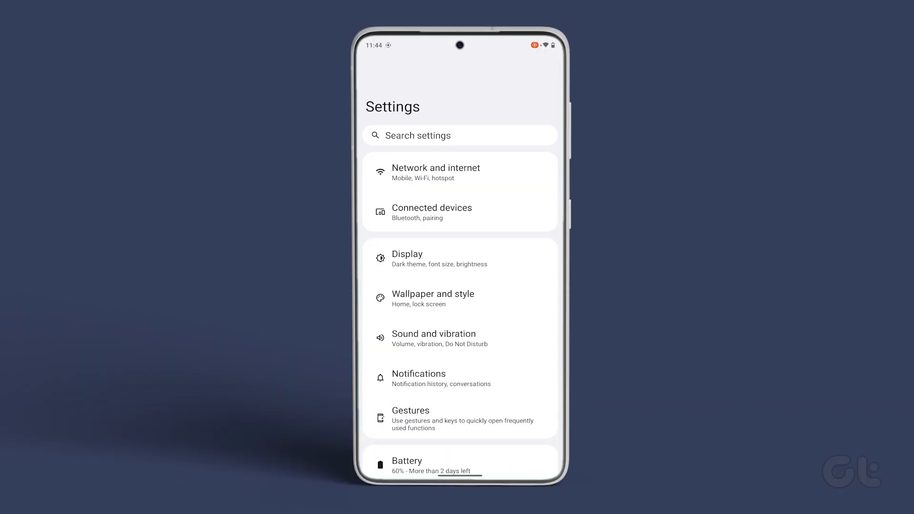
Step: Clear Gboard's cache from its storage page in Settings > Apps
scroll(down, 3)
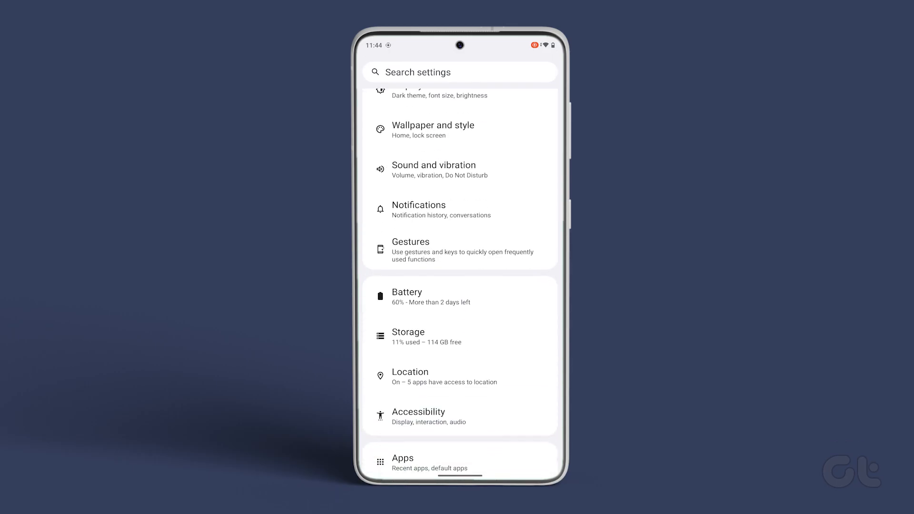
click(408, 336)
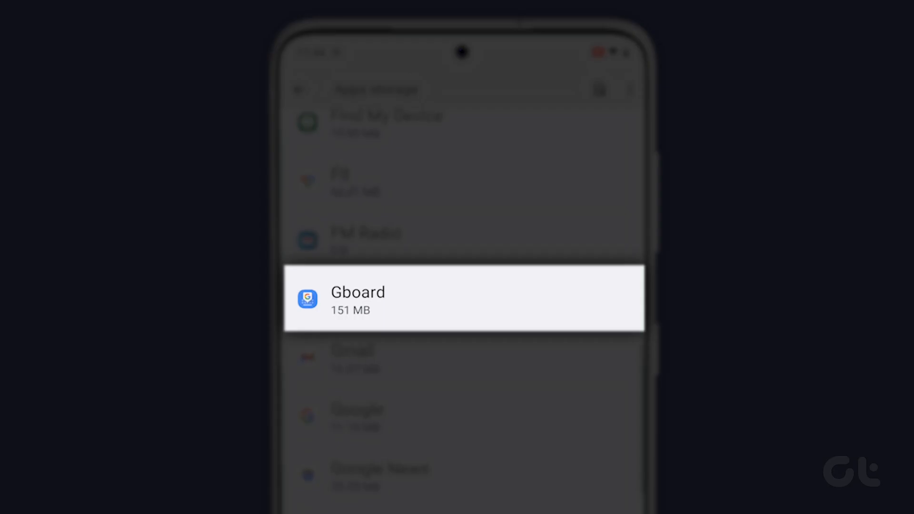
click(464, 299)
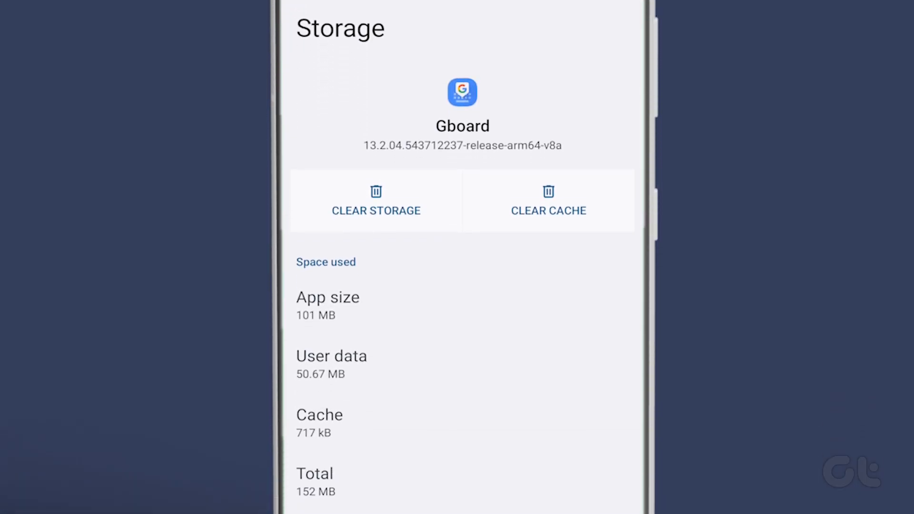
click(548, 210)
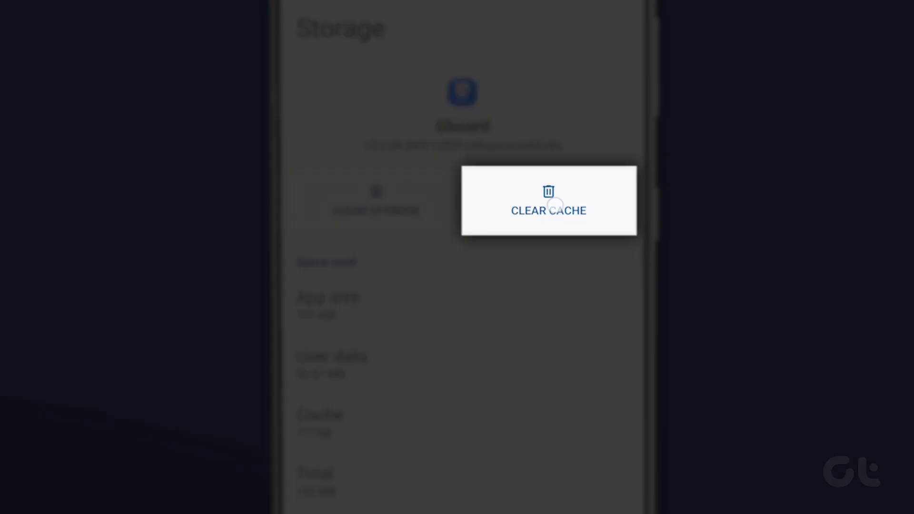
click(549, 204)
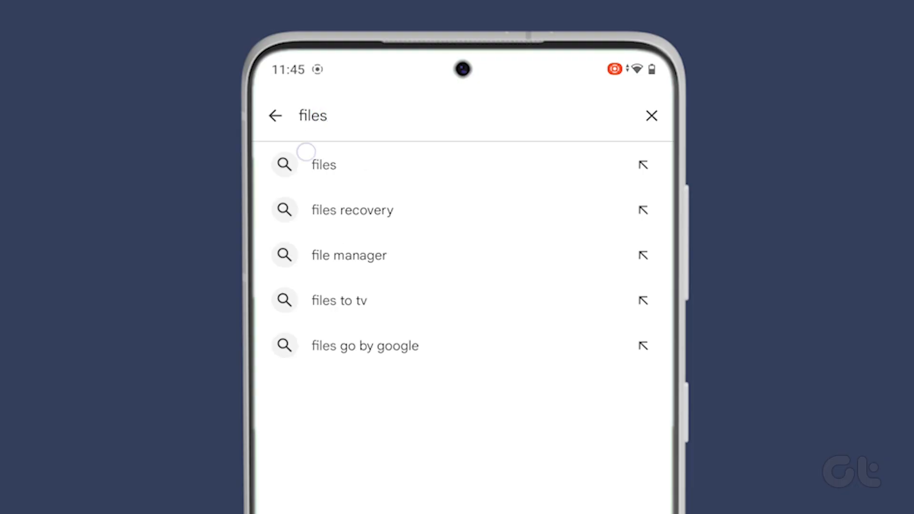
Step: Clean the 8.33 MB of junk files in Files by Google and confirm
click(323, 164)
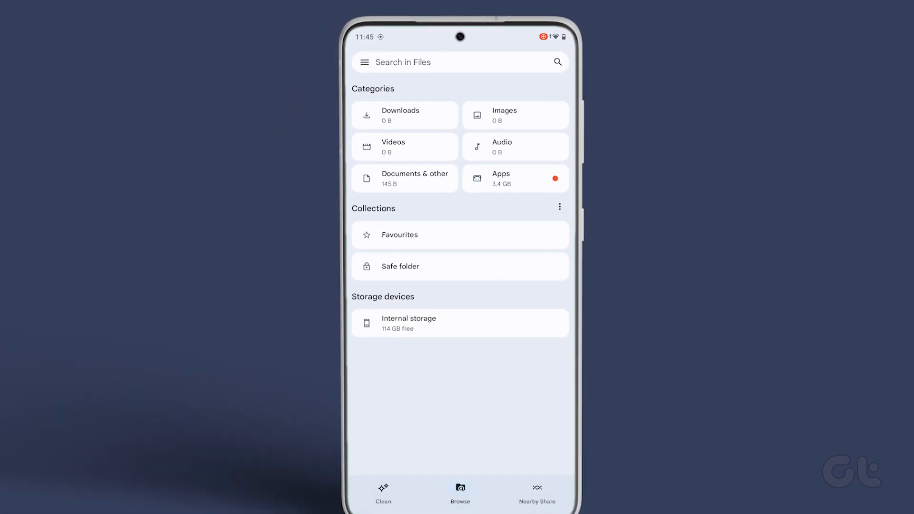
click(383, 494)
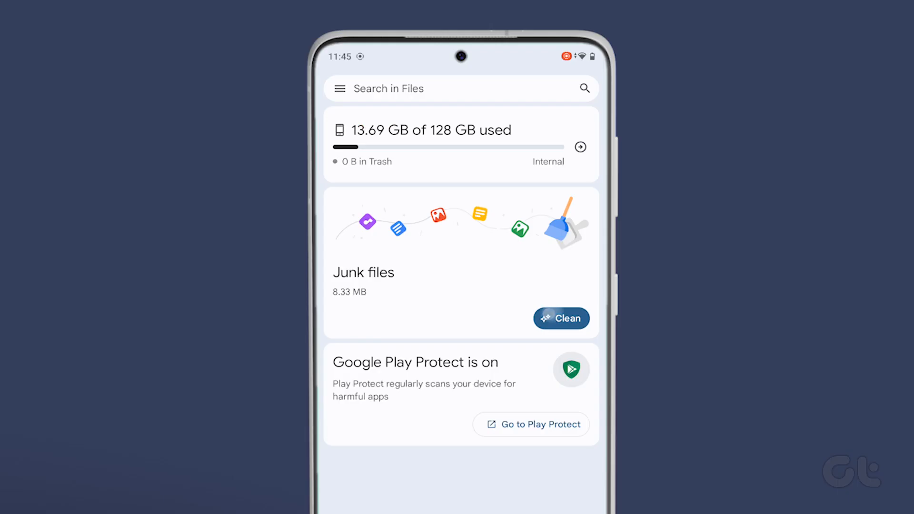
click(560, 318)
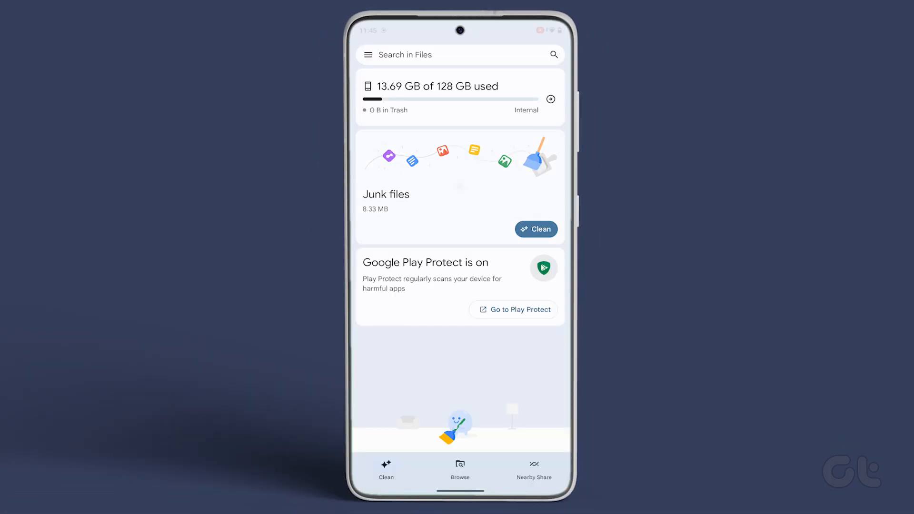
click(535, 229)
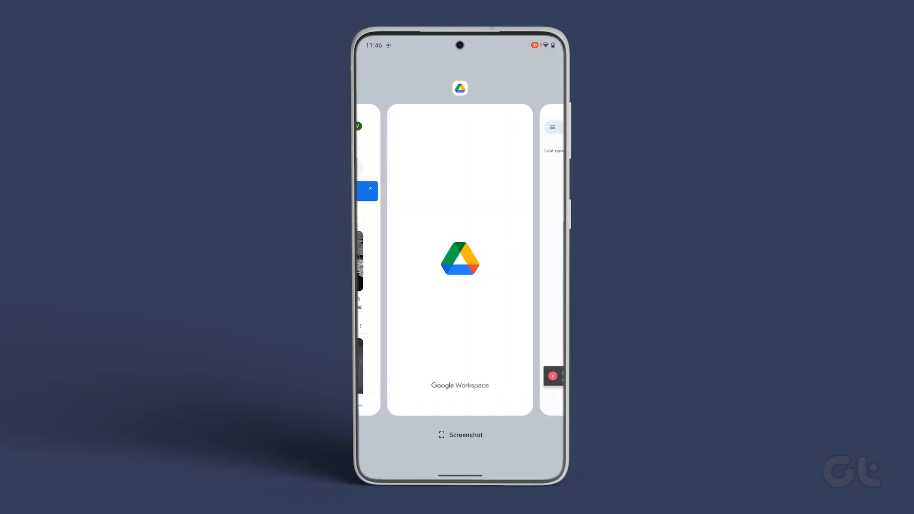
Step: Scroll through the recent-apps overview to see the open background apps
scroll(left, 3)
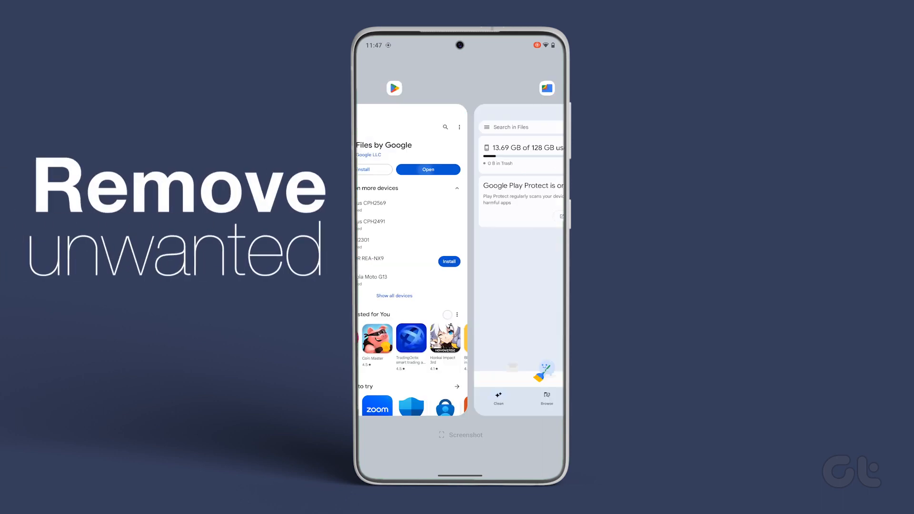